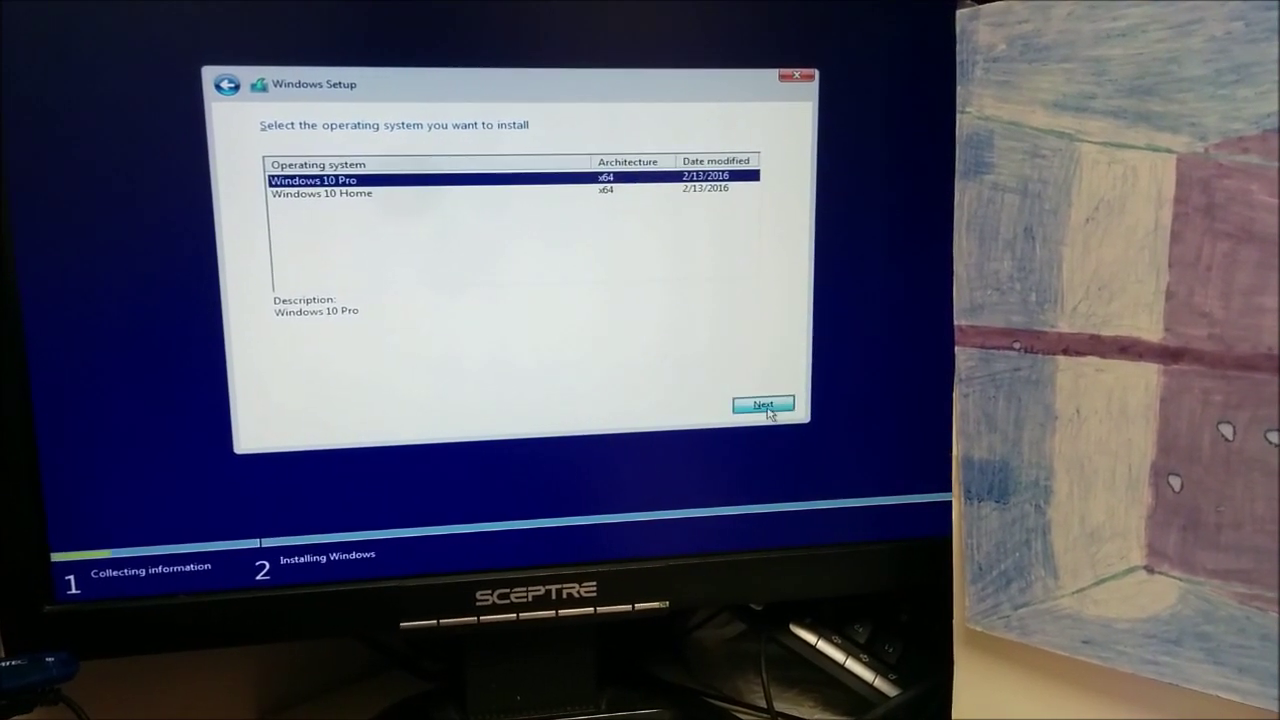
Continue with Windows 10 Pro selected as the edition to install.
left_click(766, 402)
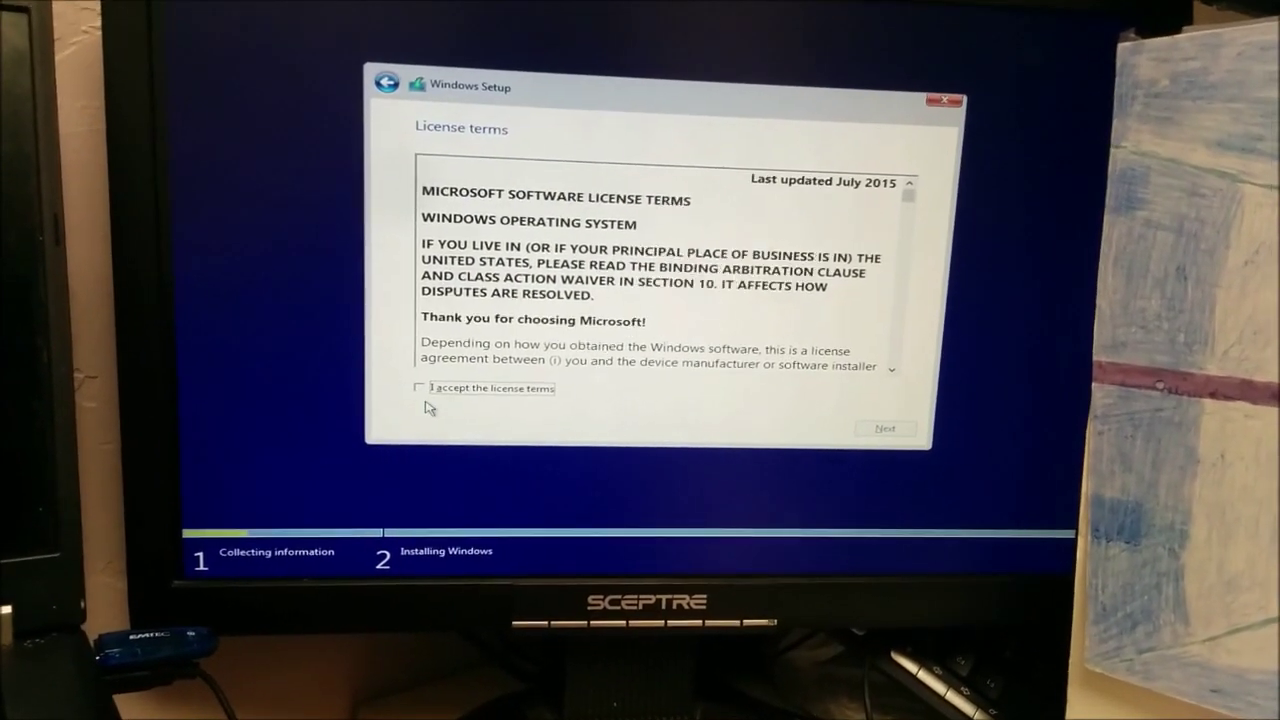
Accept the Microsoft software license terms and proceed to the install location screen.
left_click(416, 388)
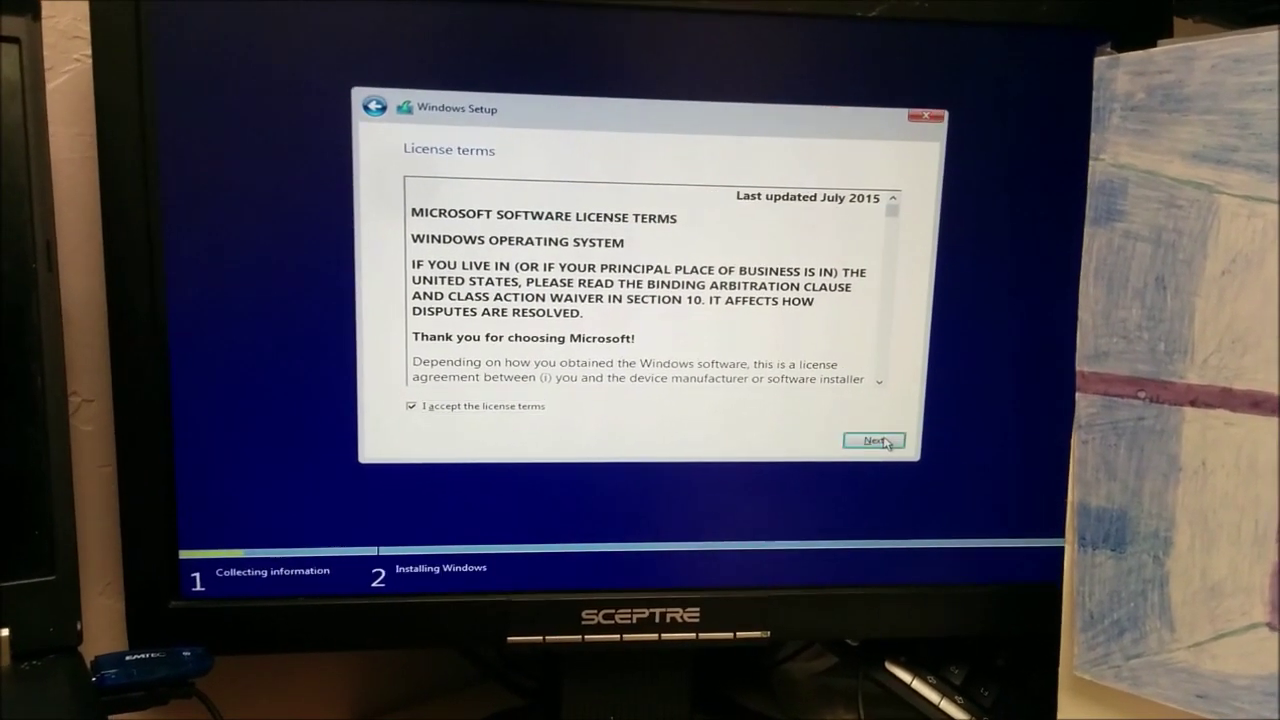
left_click(876, 440)
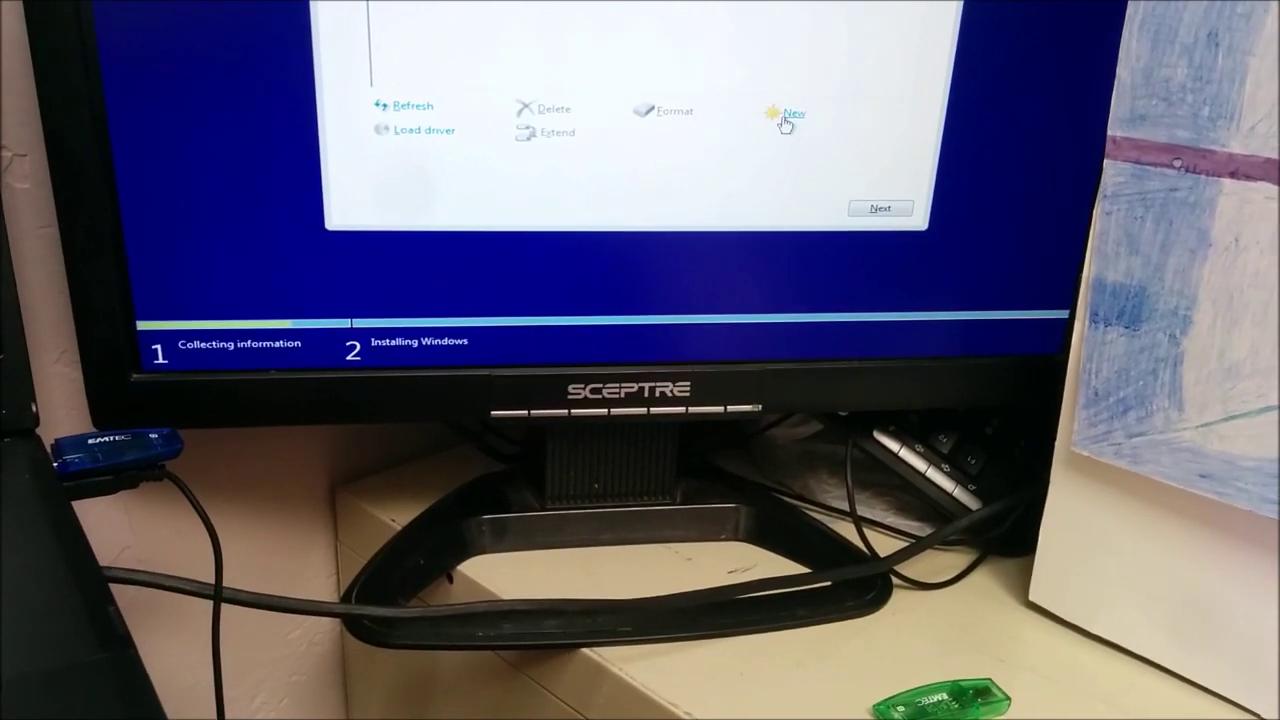
Begin creating a new partition on the disk page before setup restarts to Activate Windows.
left_click(796, 110)
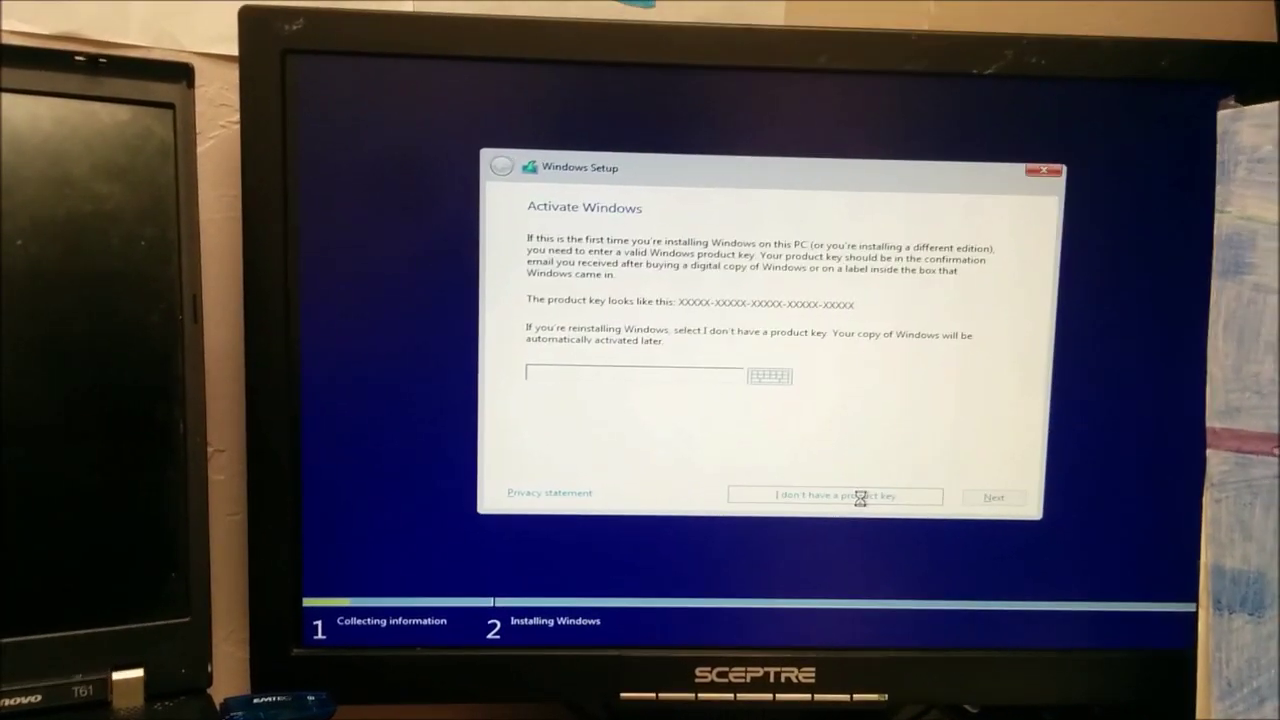
Skip the product key with 'I don't have a product key' and continue with Windows 10 Pro.
left_click(836, 496)
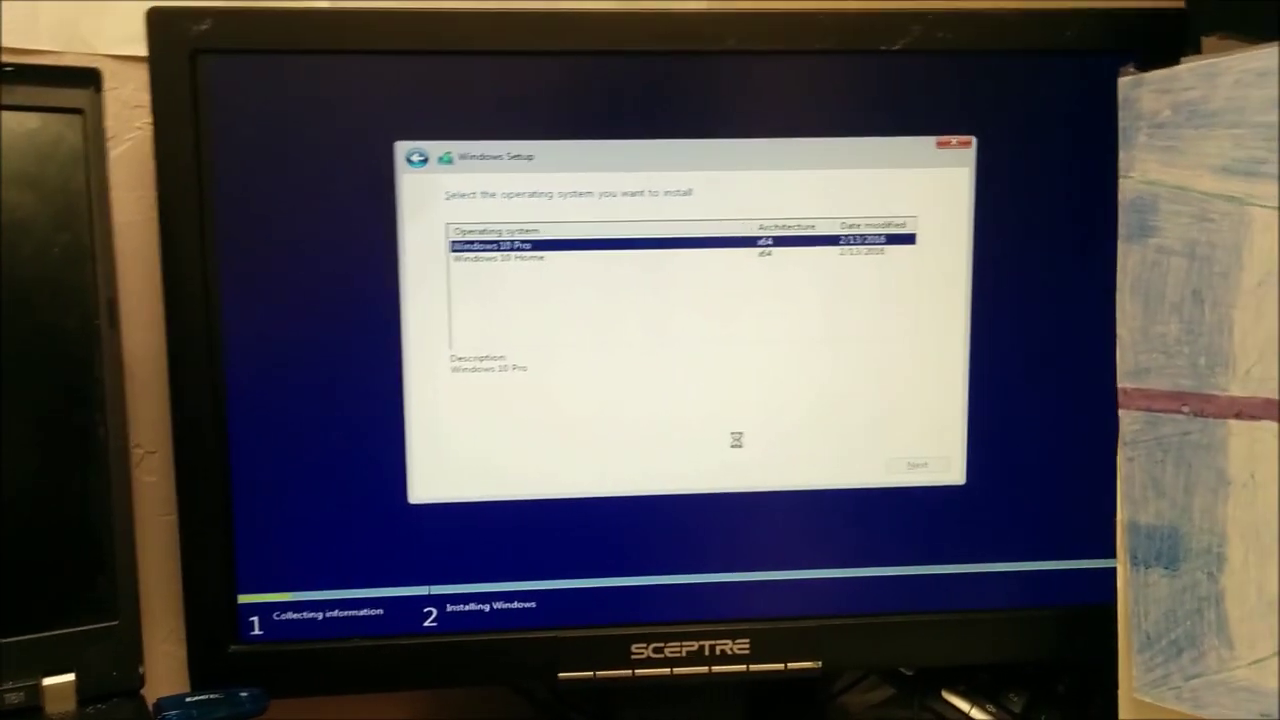
left_click(918, 462)
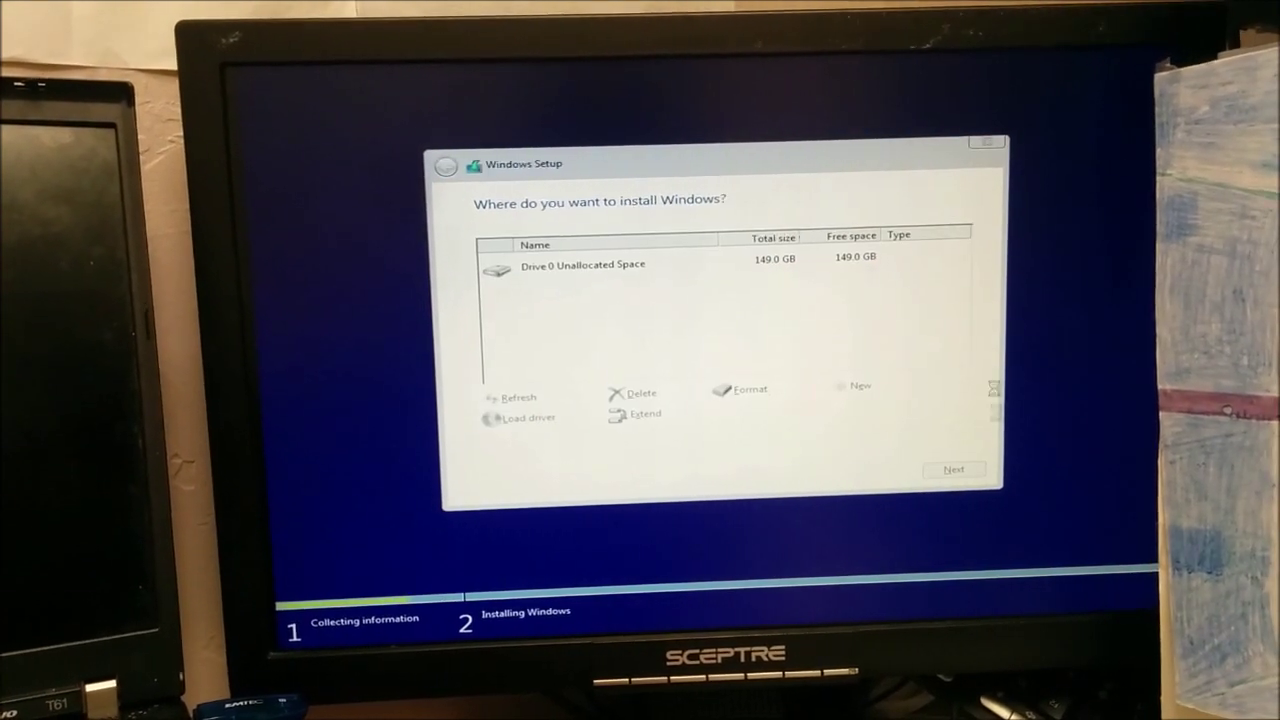
Create a new partition using the full 149.0 GB unallocated space on Drive 0.
left_click(860, 386)
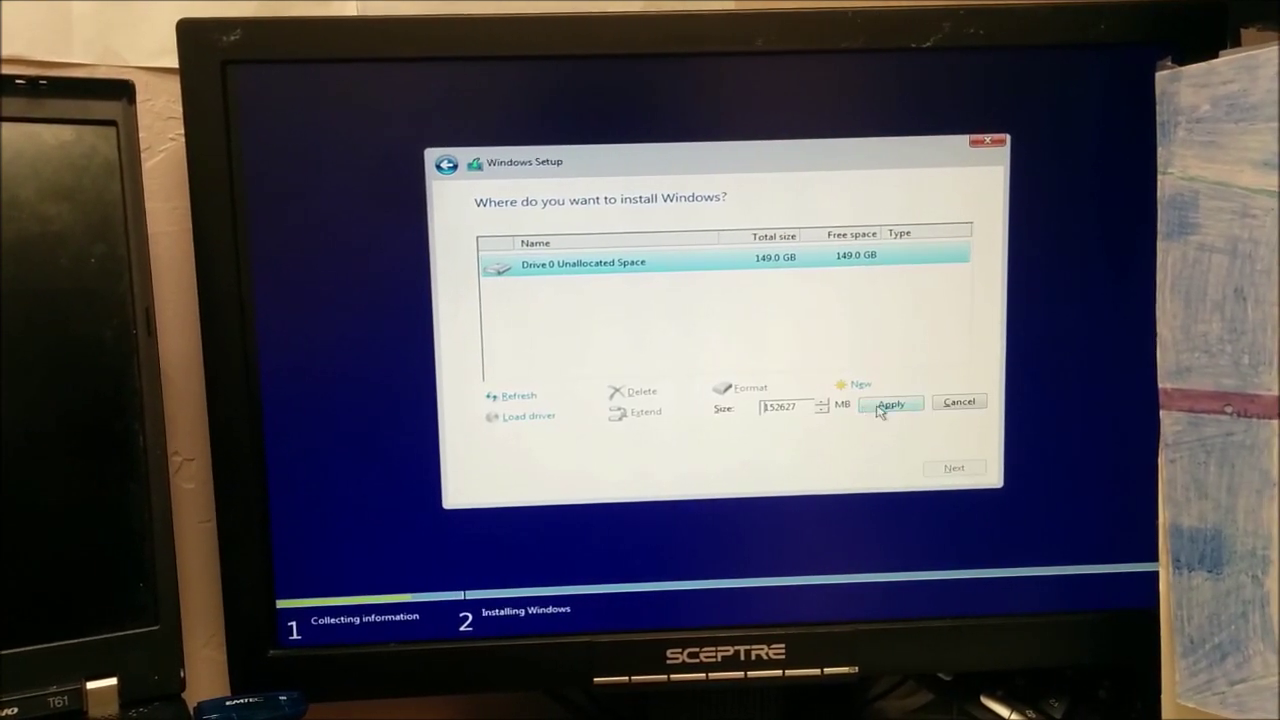
left_click(892, 402)
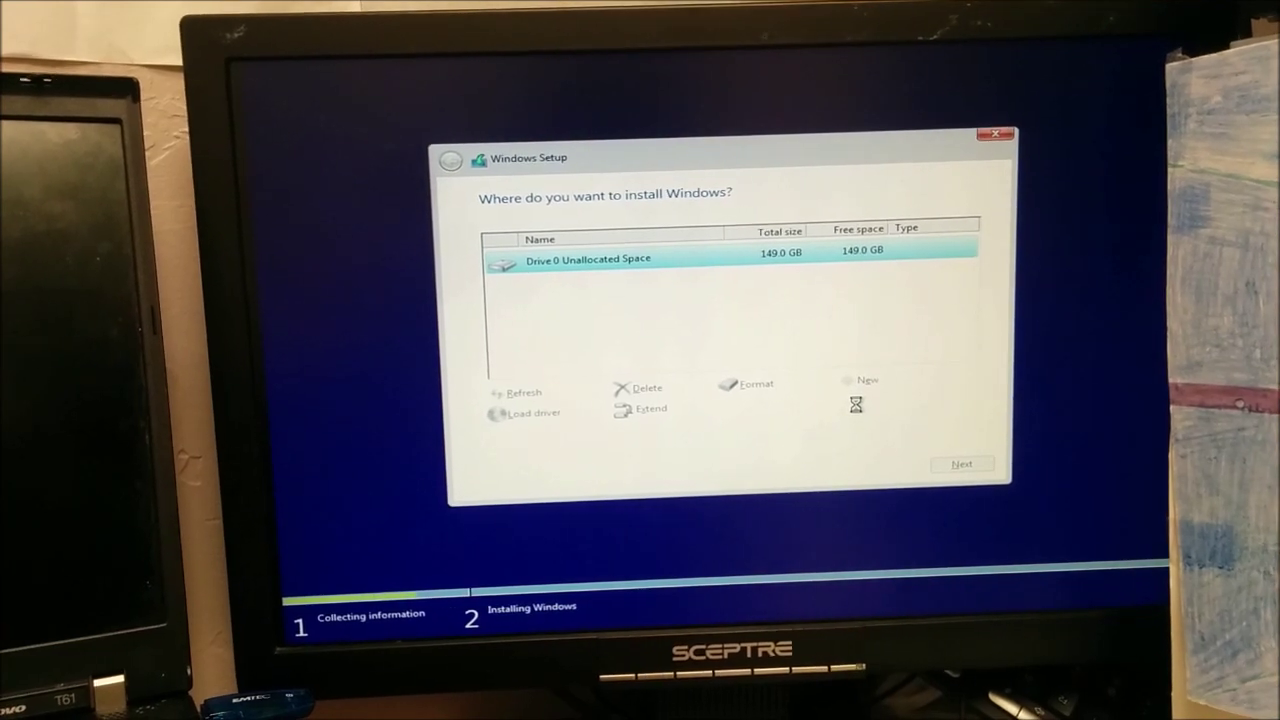